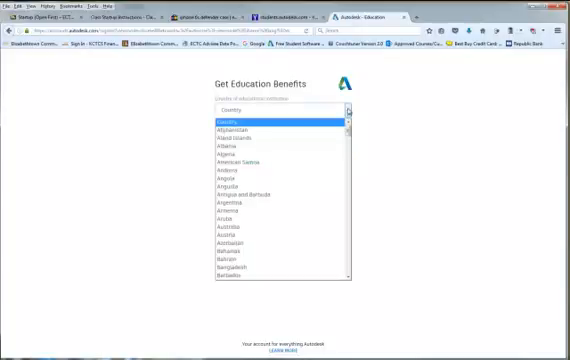
- Scroll down the country of education list past Palau and Peru
scroll(down, 3)
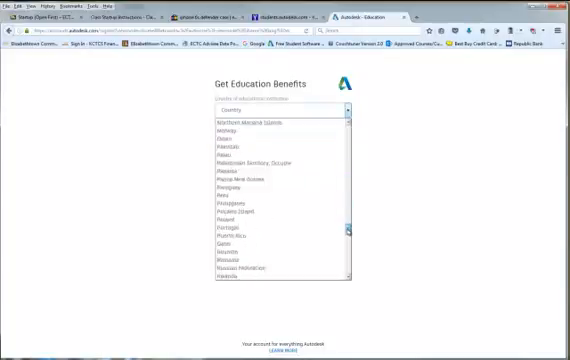
scroll(down, 3)
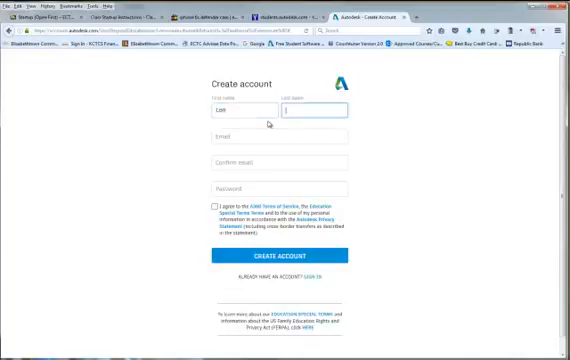
text(Anderson)
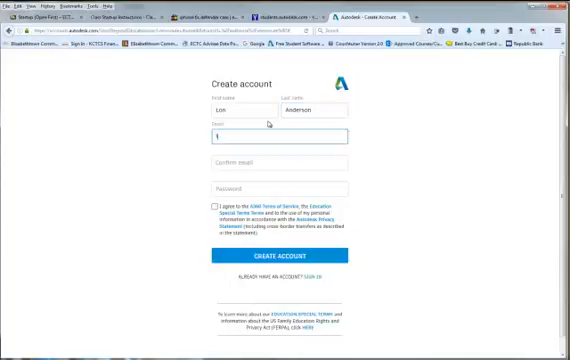
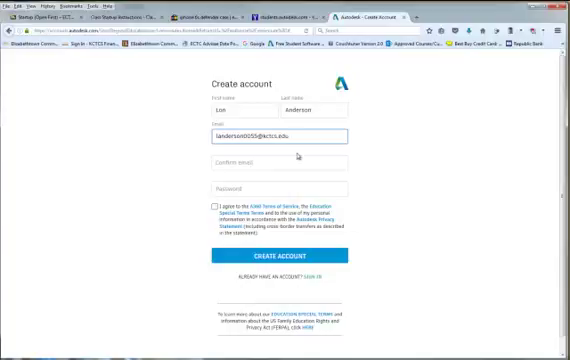
mouse_move(290, 160)
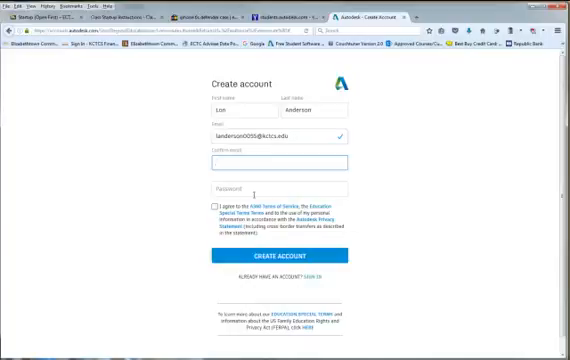
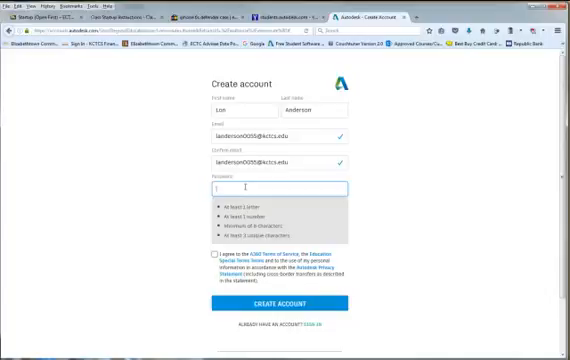
- Enter a password, accept the terms of service, and submit the new account
text(•••)
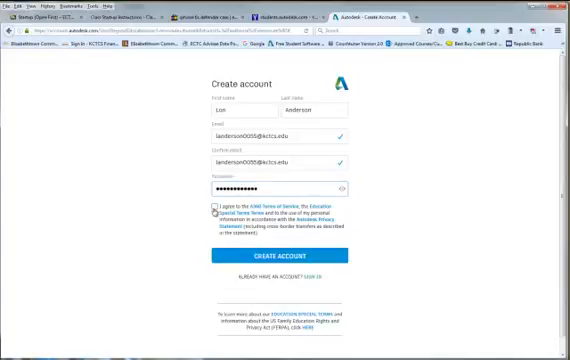
click(211, 205)
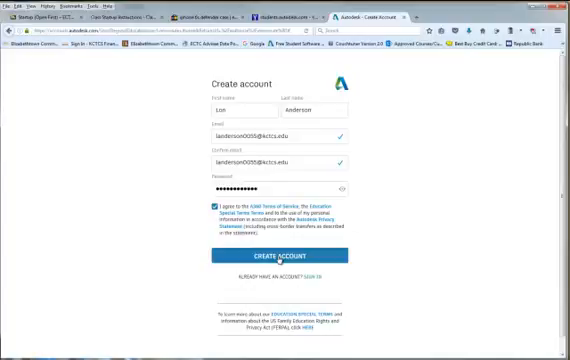
click(277, 259)
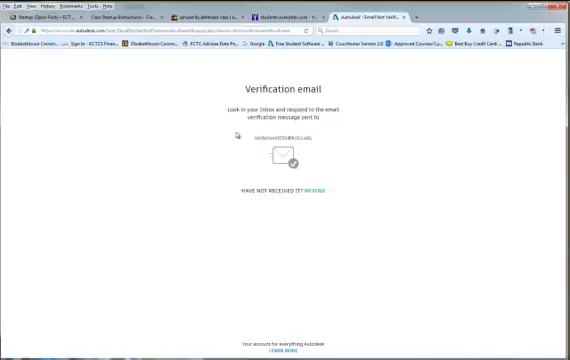
mouse_move(330, 108)
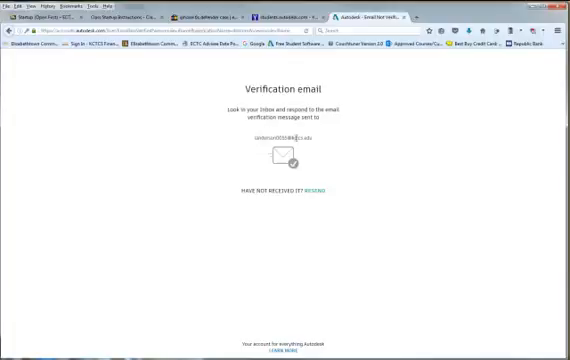
mouse_move(342, 121)
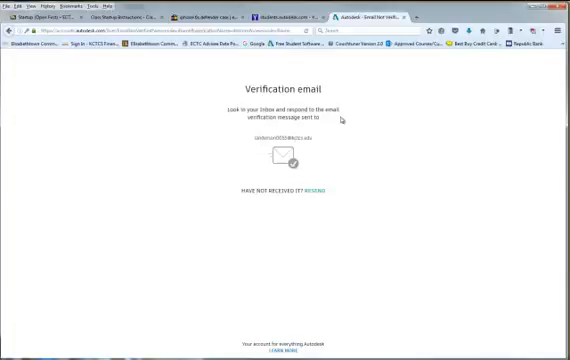
mouse_move(263, 174)
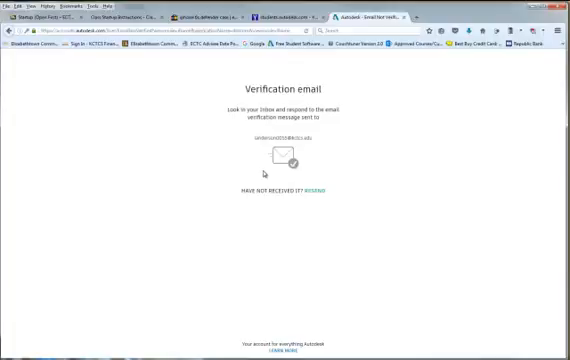
mouse_move(413, 261)
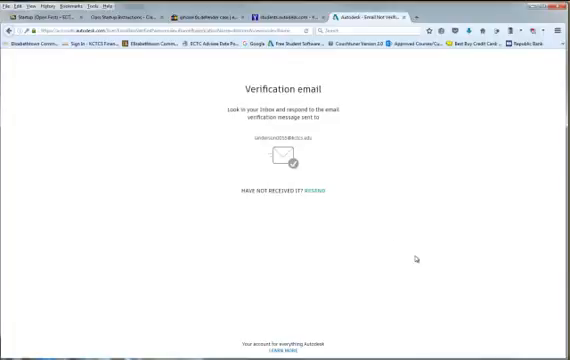
mouse_move(412, 262)
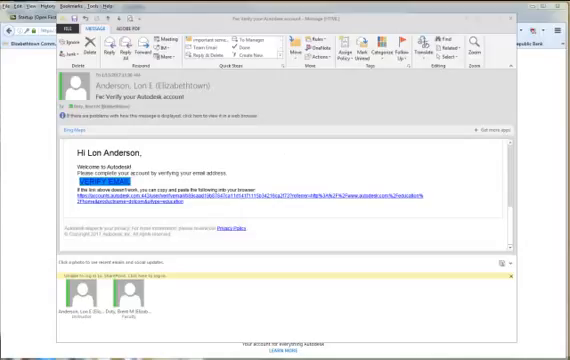
mouse_move(233, 327)
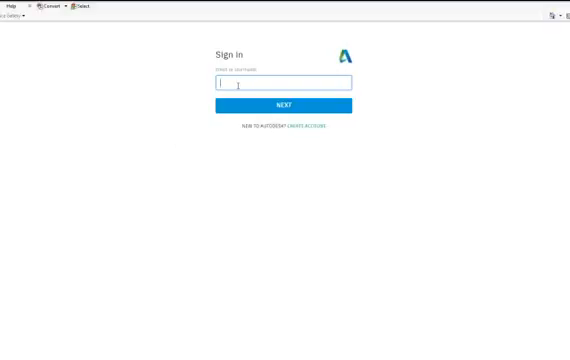
mouse_move(379, 133)
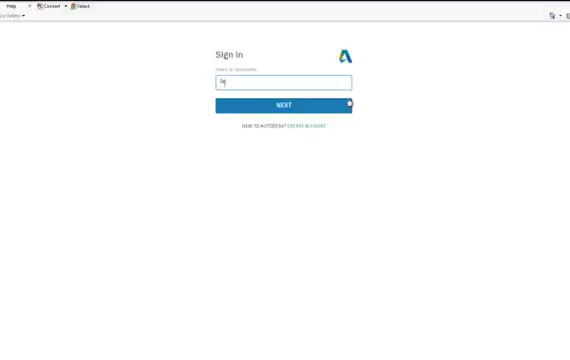
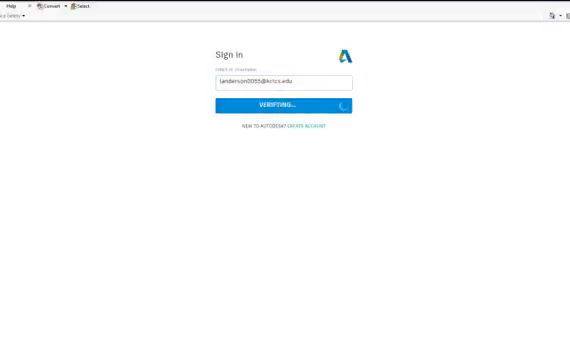
click(285, 106)
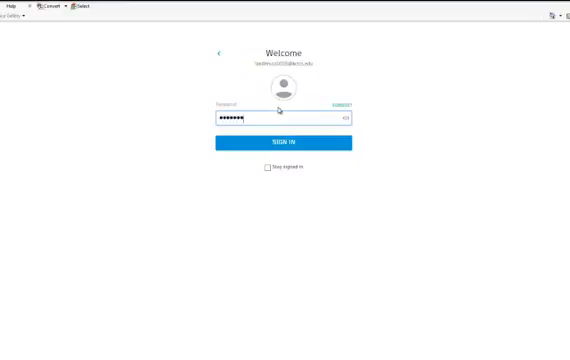
text(•••)
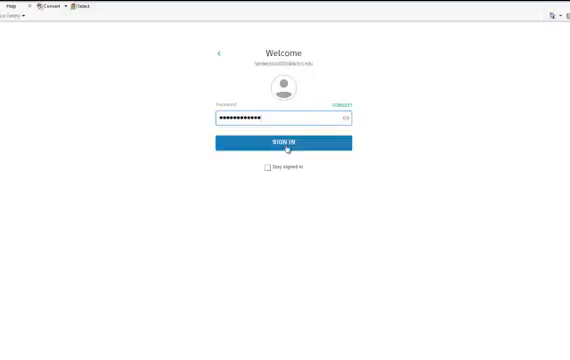
click(284, 142)
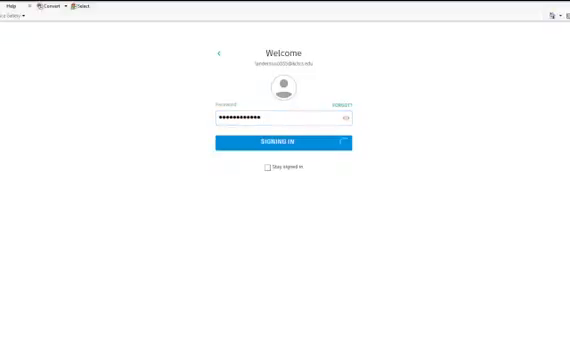
click(285, 140)
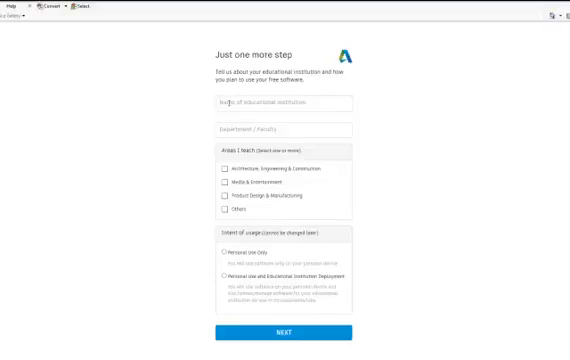
- Submit the profile: Elizabethtown Community And Technical College, department CAD, Product Design, Personal Use Only
click(278, 104)
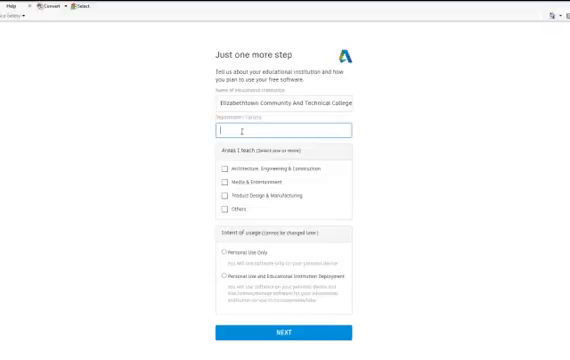
text(CAD)
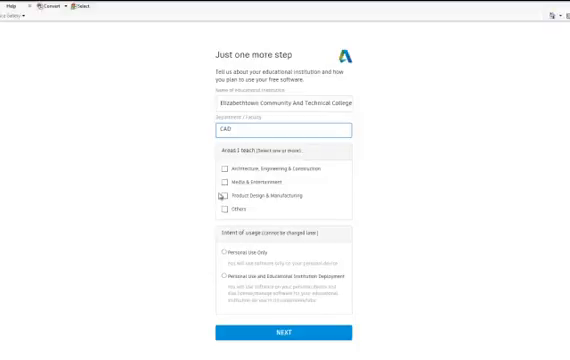
click(221, 170)
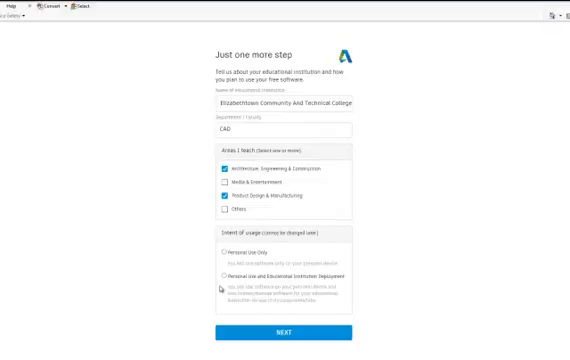
click(223, 250)
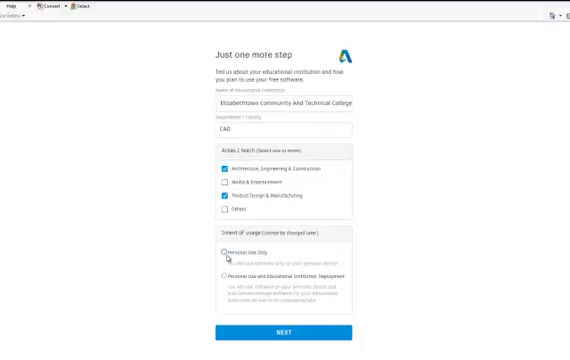
click(227, 249)
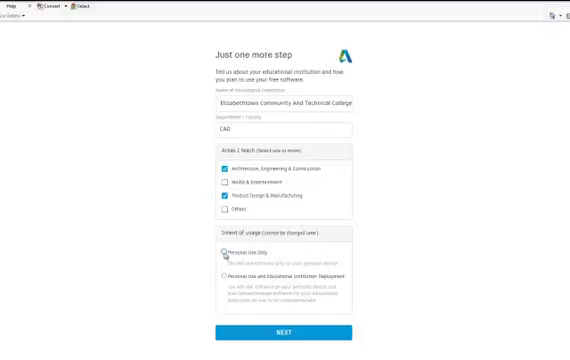
click(225, 250)
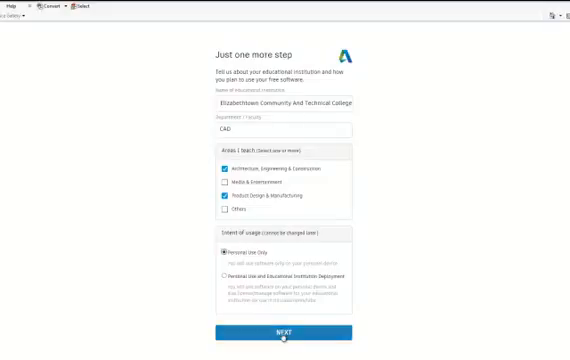
click(284, 334)
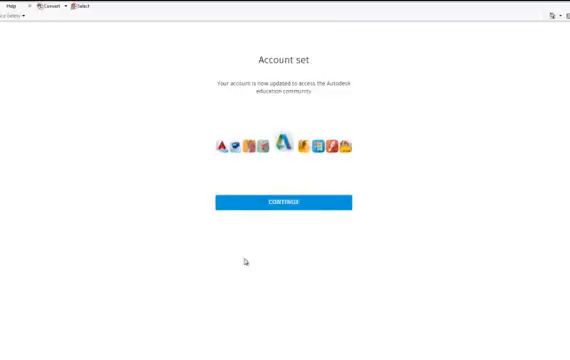
mouse_move(327, 90)
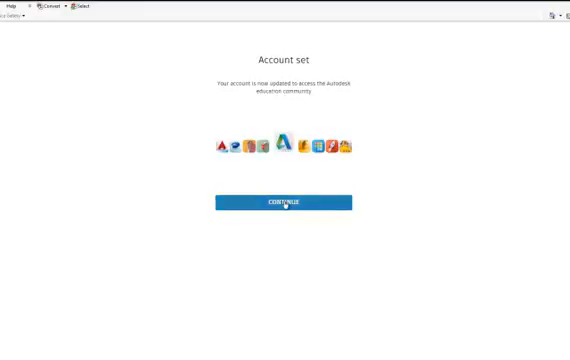
- Continue past the Account set confirmation page
click(285, 201)
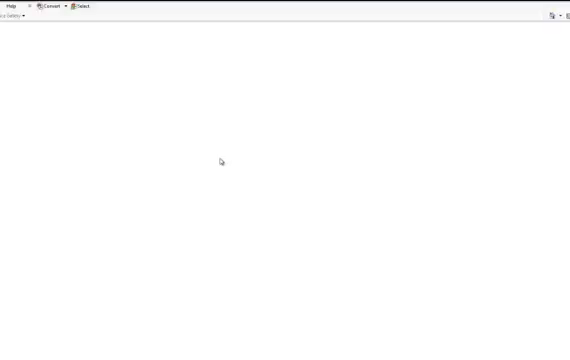
- Wait for the verification email page to finish loading
right_click(220, 162)
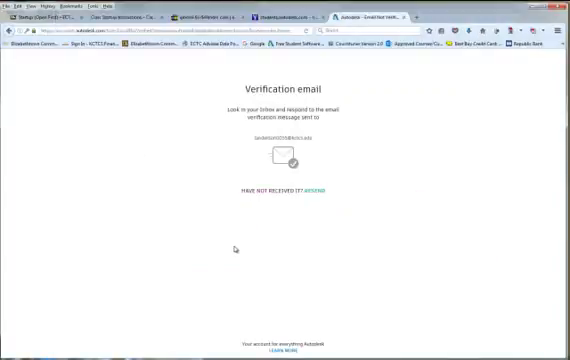
mouse_move(232, 247)
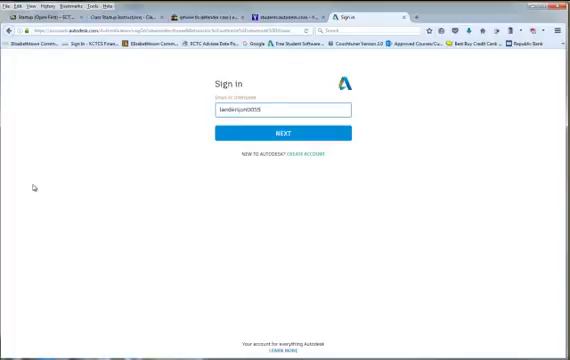
mouse_move(296, 145)
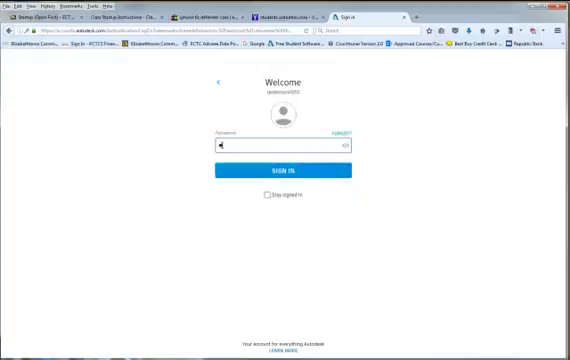
- Enter the account password and sign back in to the AutoCAD download page
text(password)
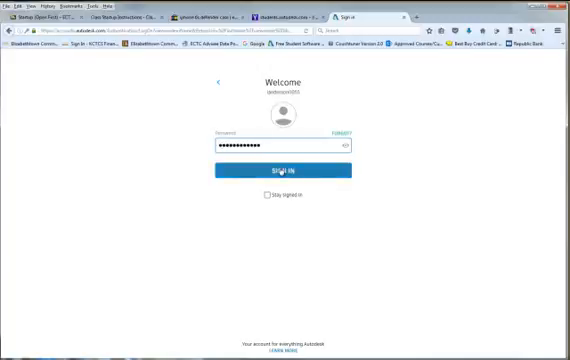
click(285, 170)
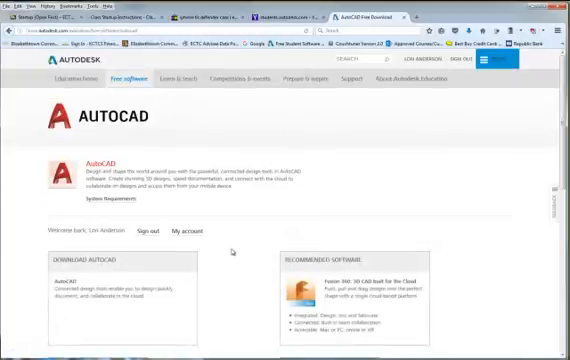
- Scroll down to DOWNLOAD NOW and start setting up the AutoCAD download
scroll(down, 3)
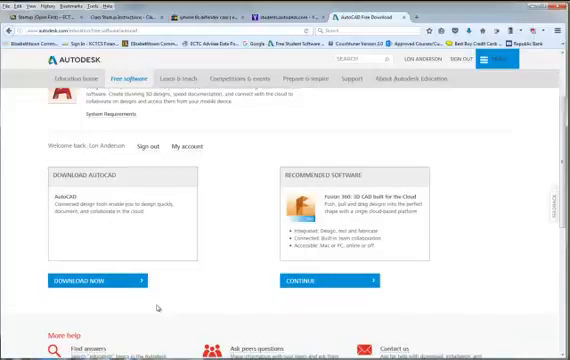
click(78, 281)
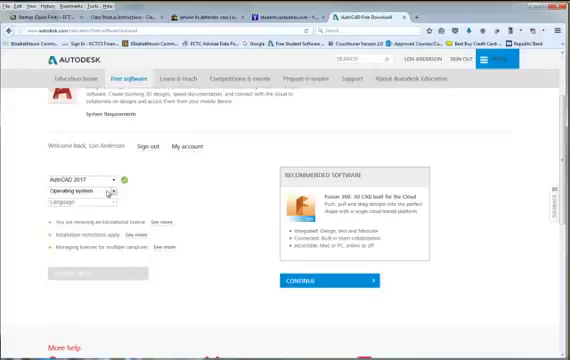
click(85, 187)
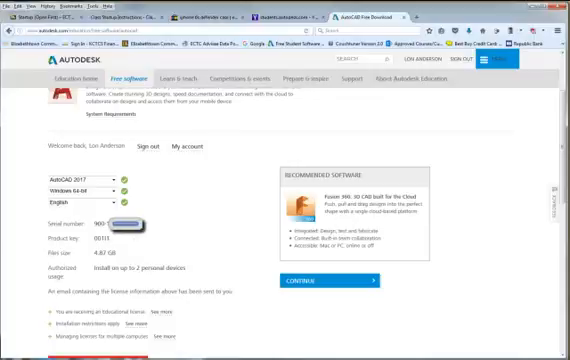
mouse_move(147, 251)
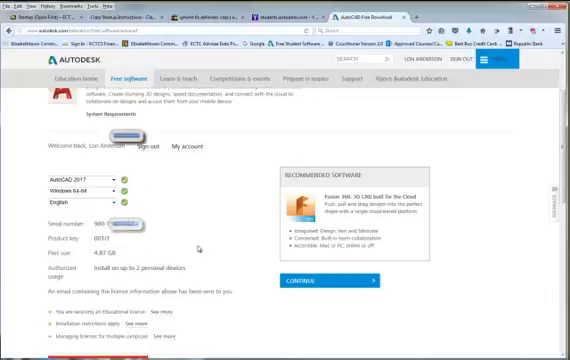
- Scroll past the AutoCAD 2017 serial number and product key to Install Now
scroll(down, 3)
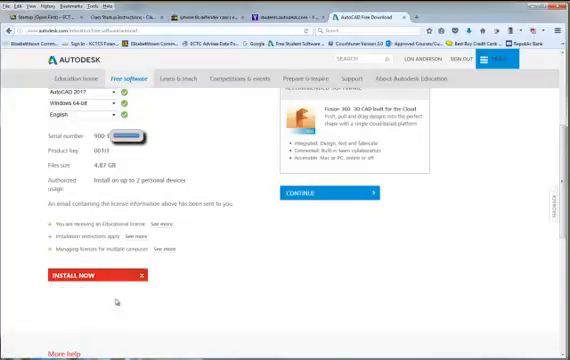
mouse_move(281, 296)
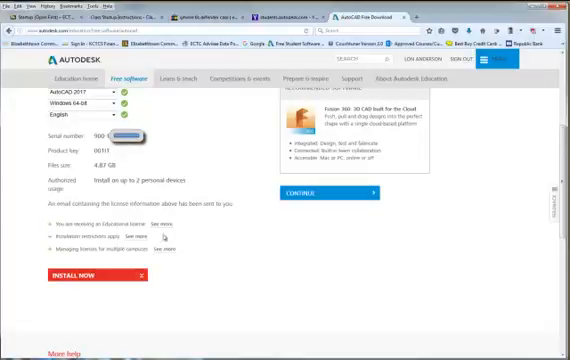
mouse_move(209, 224)
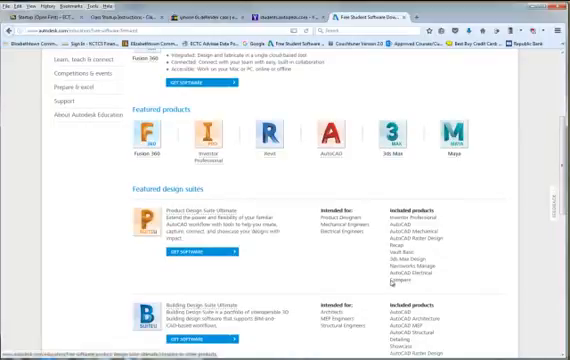
- Scroll through the Featured products and Featured design suites on the Free Student Software page
scroll(down, 3)
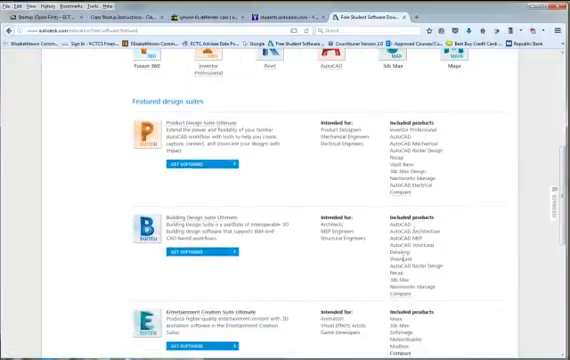
scroll(down, 3)
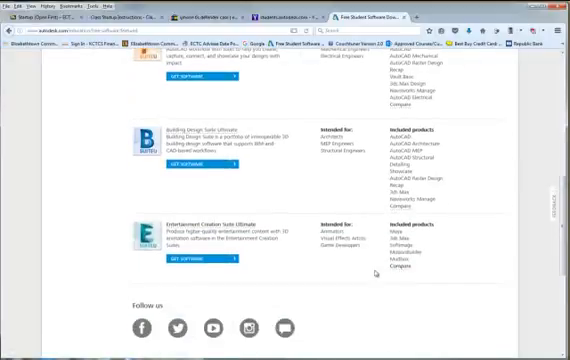
scroll(up, 3)
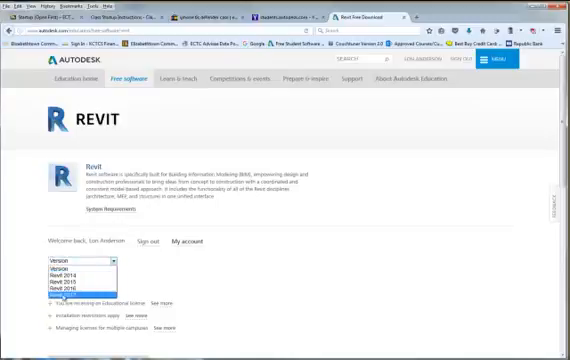
- Choose Revit 2017 (Windows 64-bit, English) and scroll down to its serial number and product key
click(66, 299)
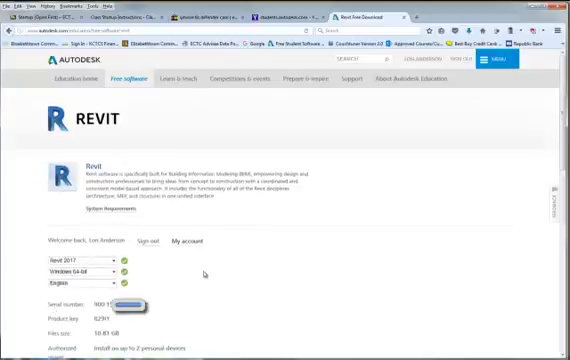
scroll(down, 3)
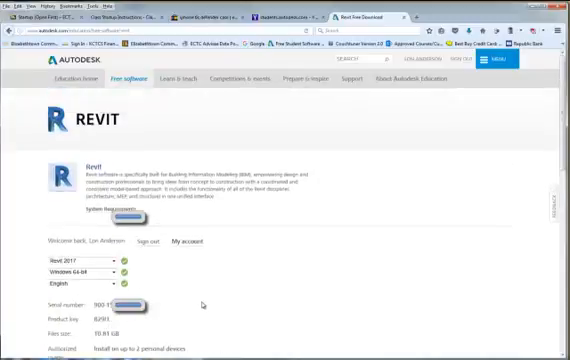
scroll(down, 3)
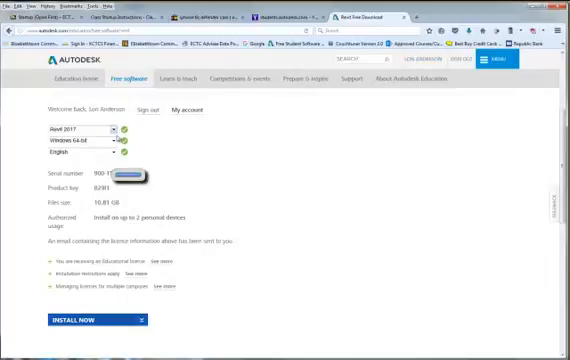
mouse_move(256, 186)
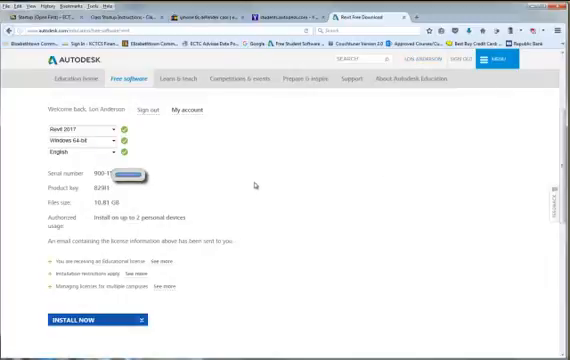